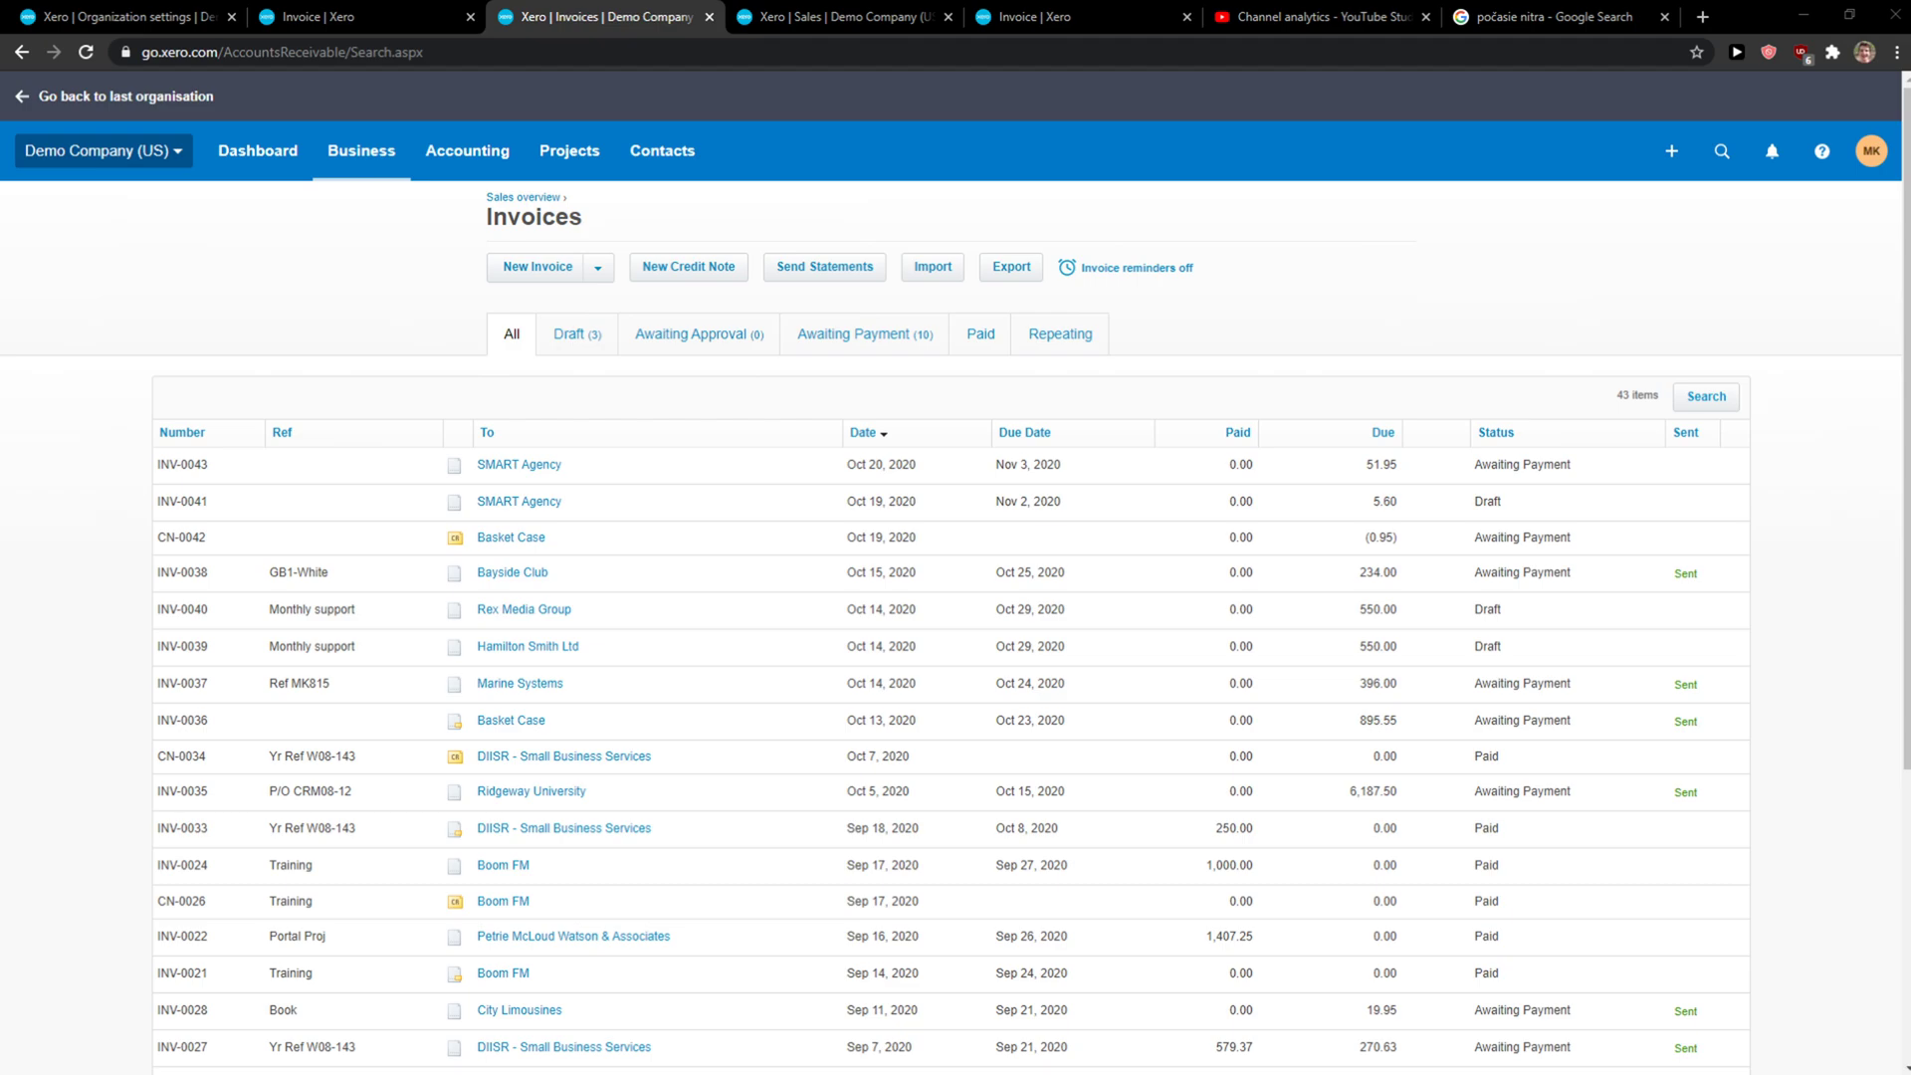
mouse_move(359, 151)
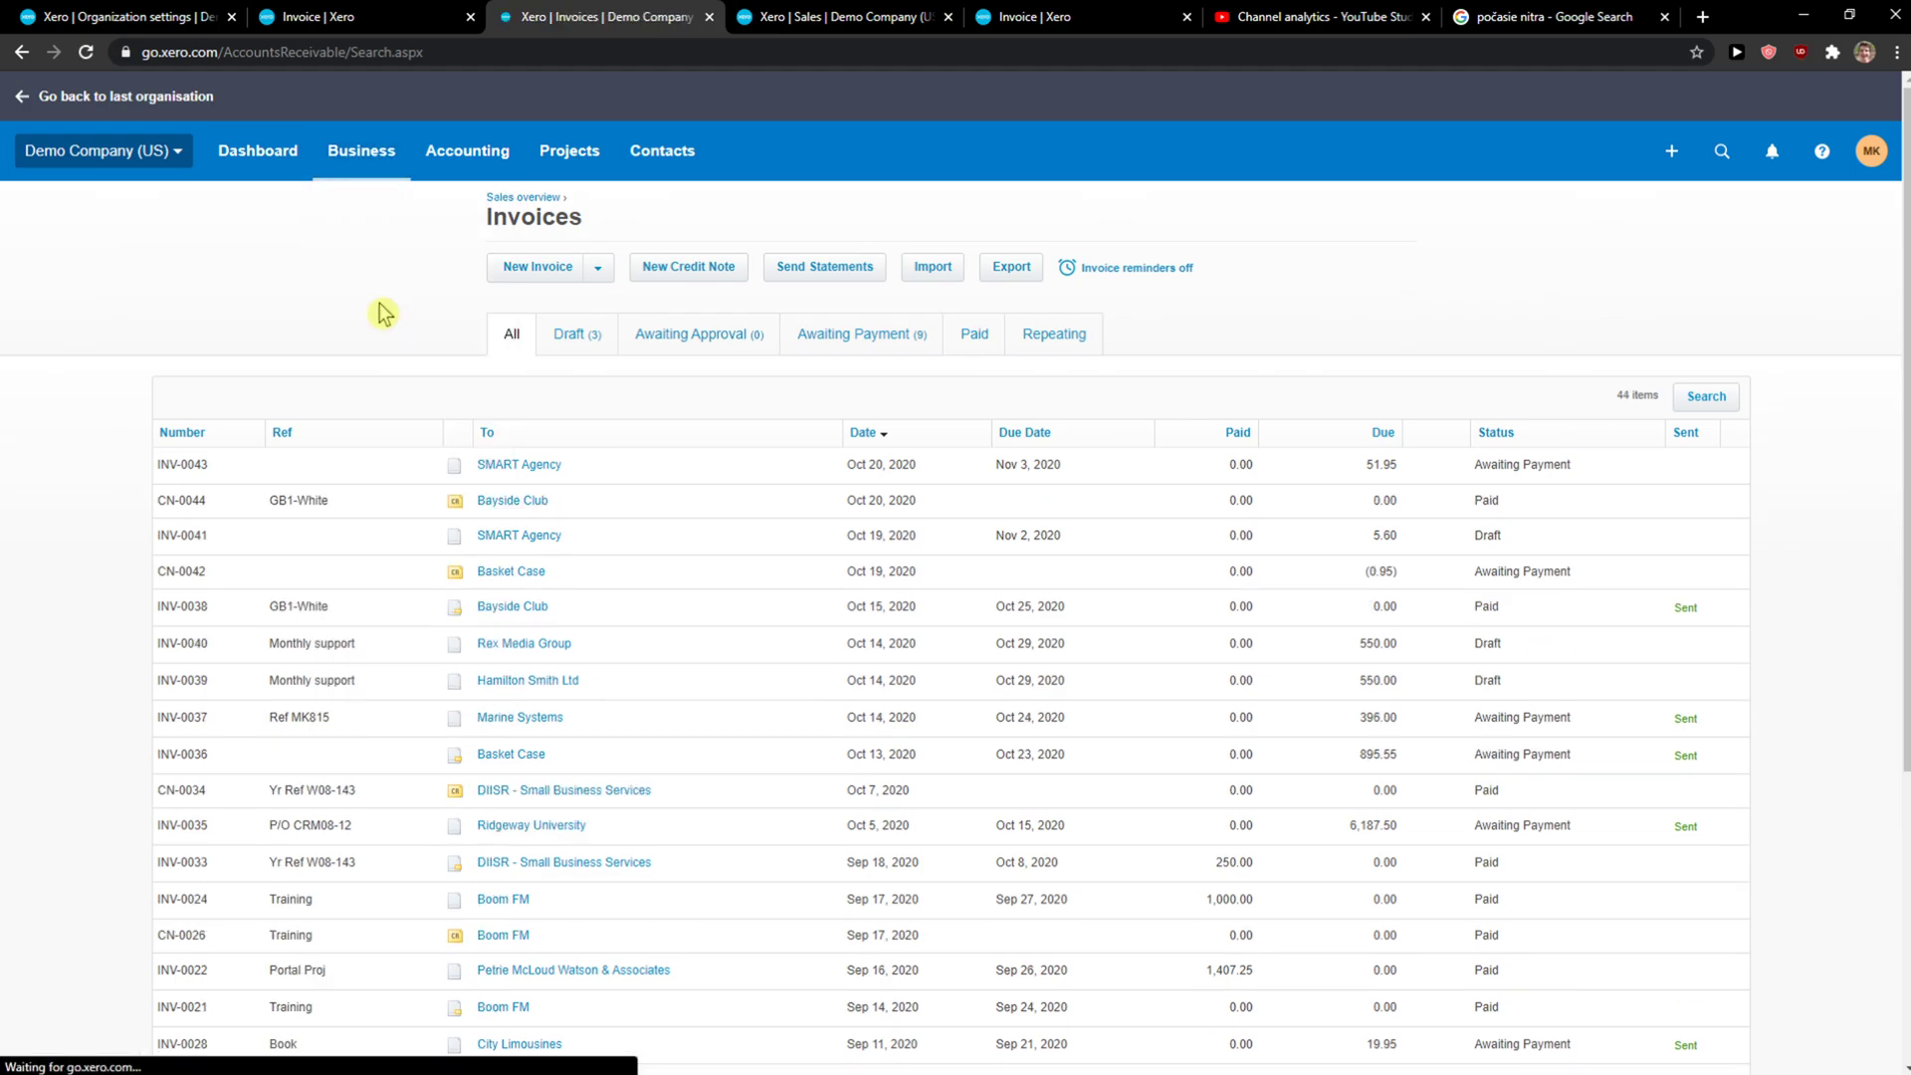
mouse_move(845, 343)
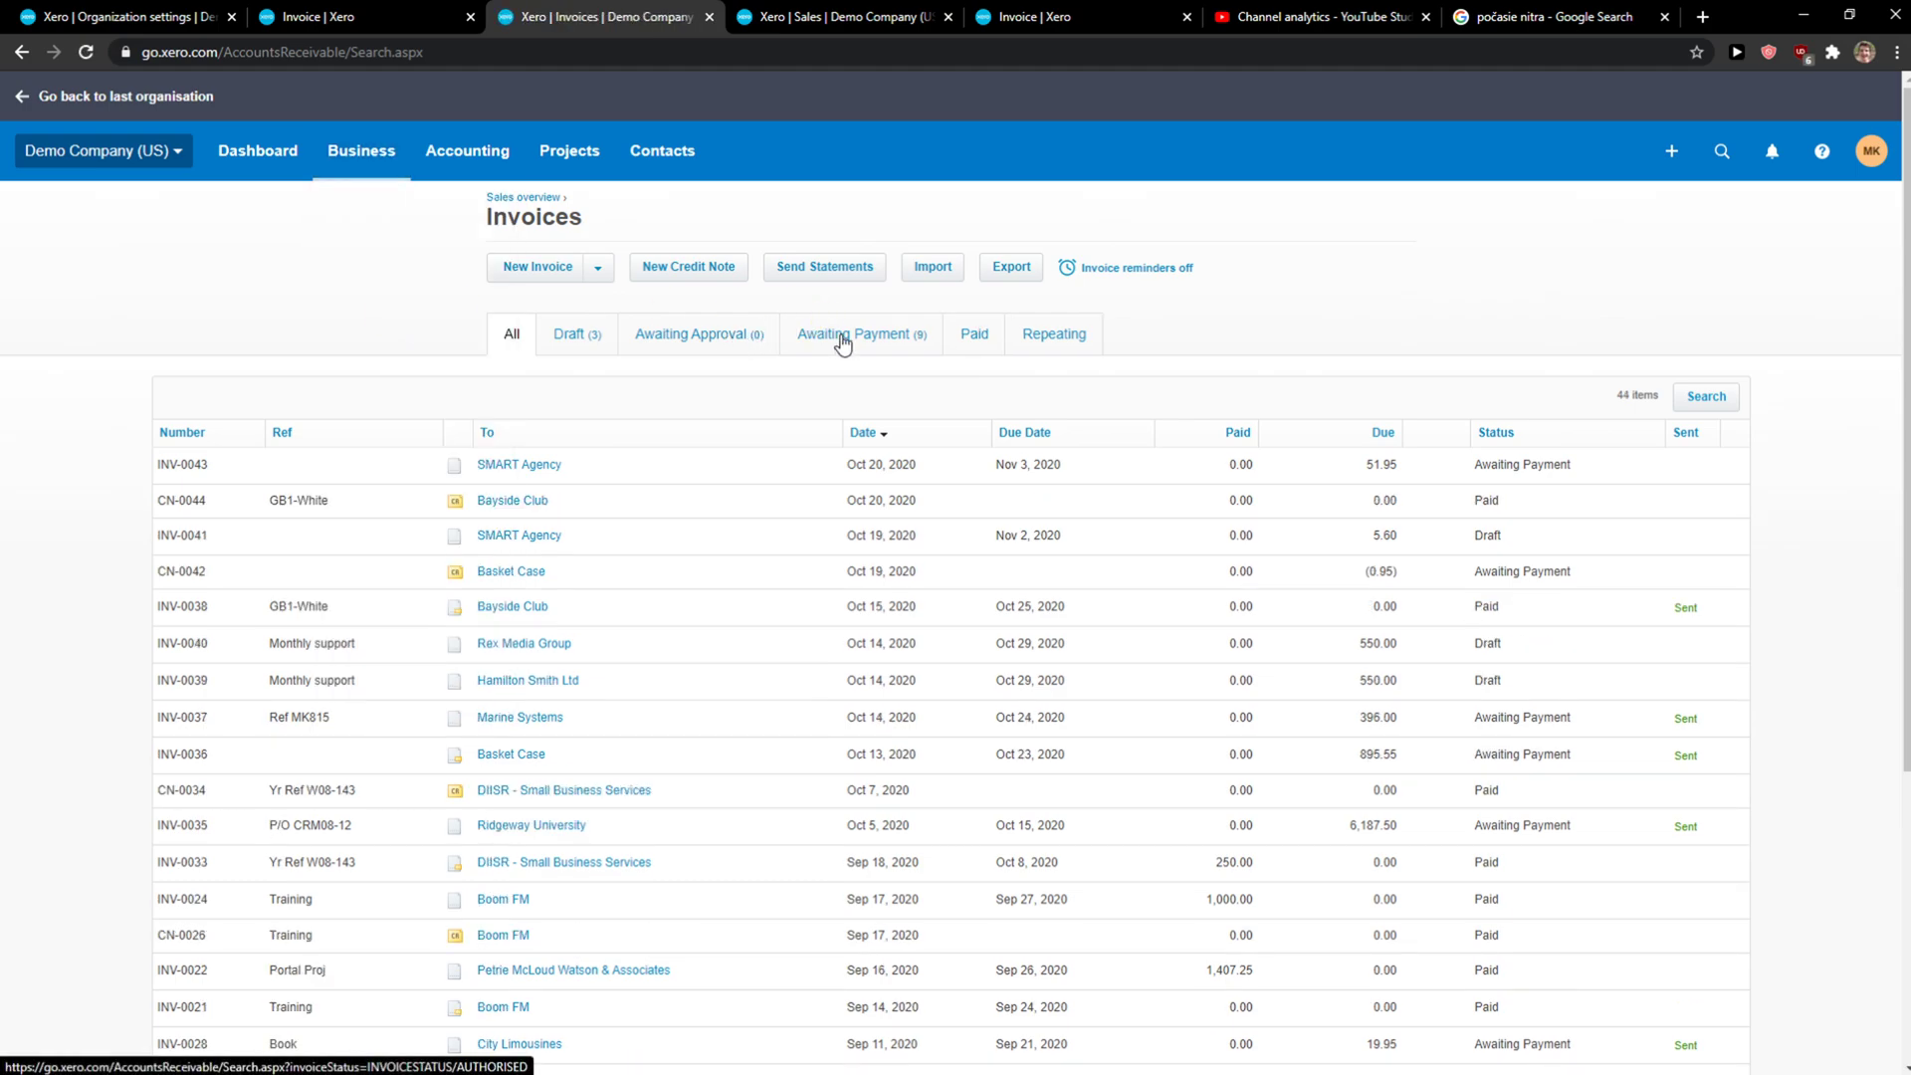
- Filter to Awaiting Payment and select invoices INV-0037 and INV-0036 (1,291.55 USD)
click(860, 332)
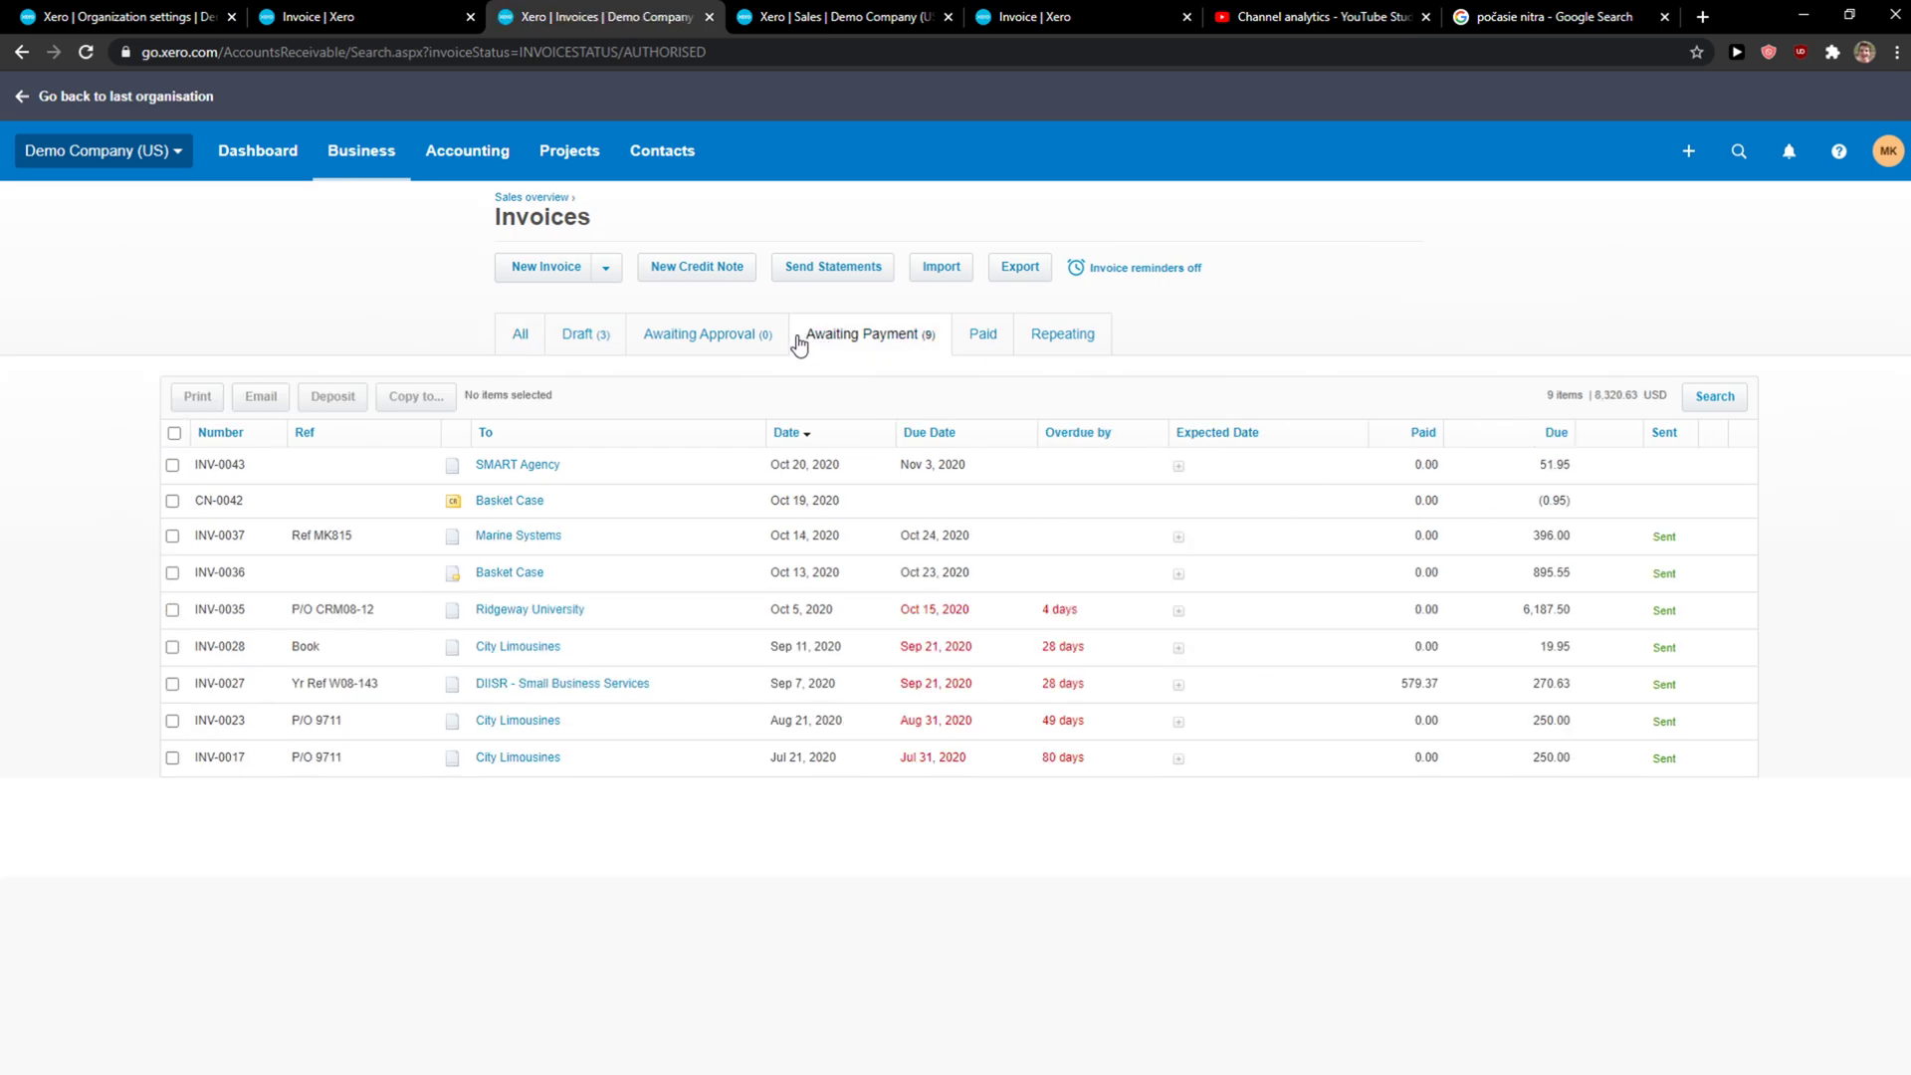
mouse_move(293, 536)
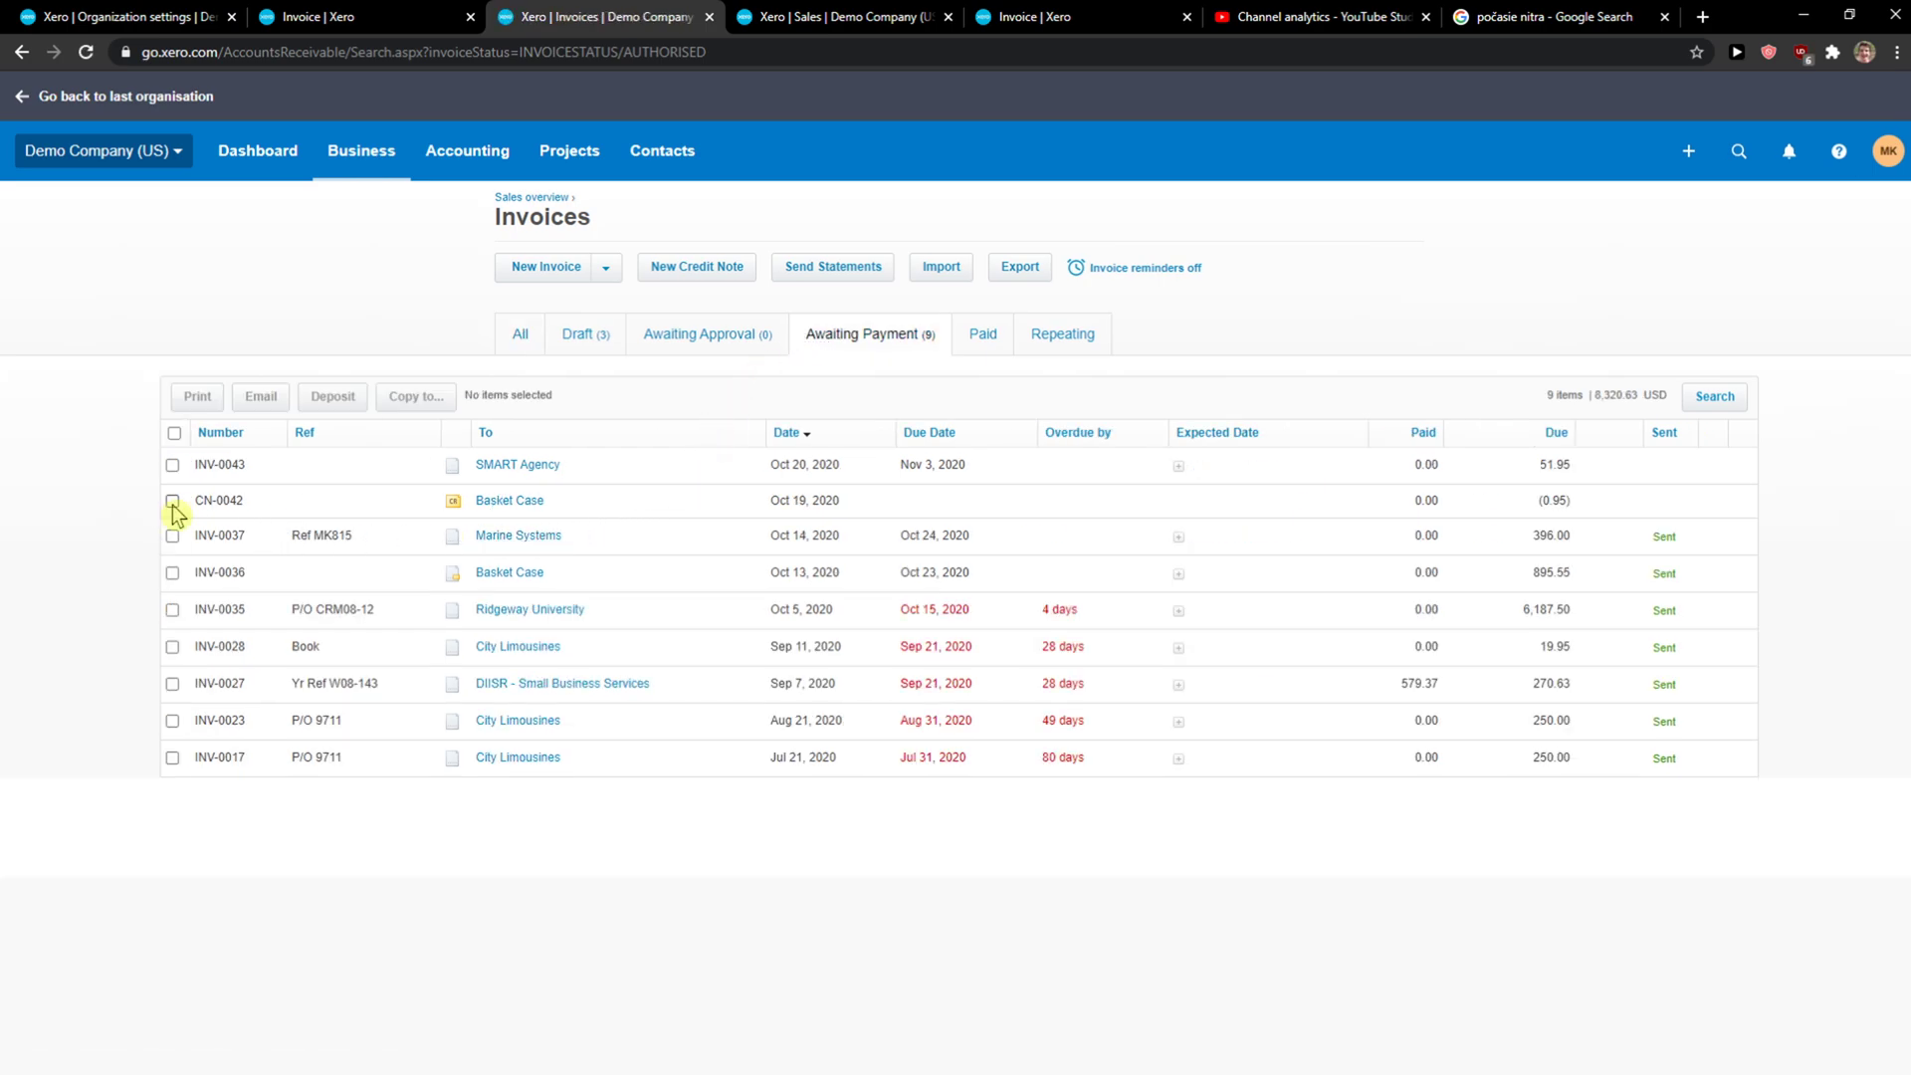
click(173, 499)
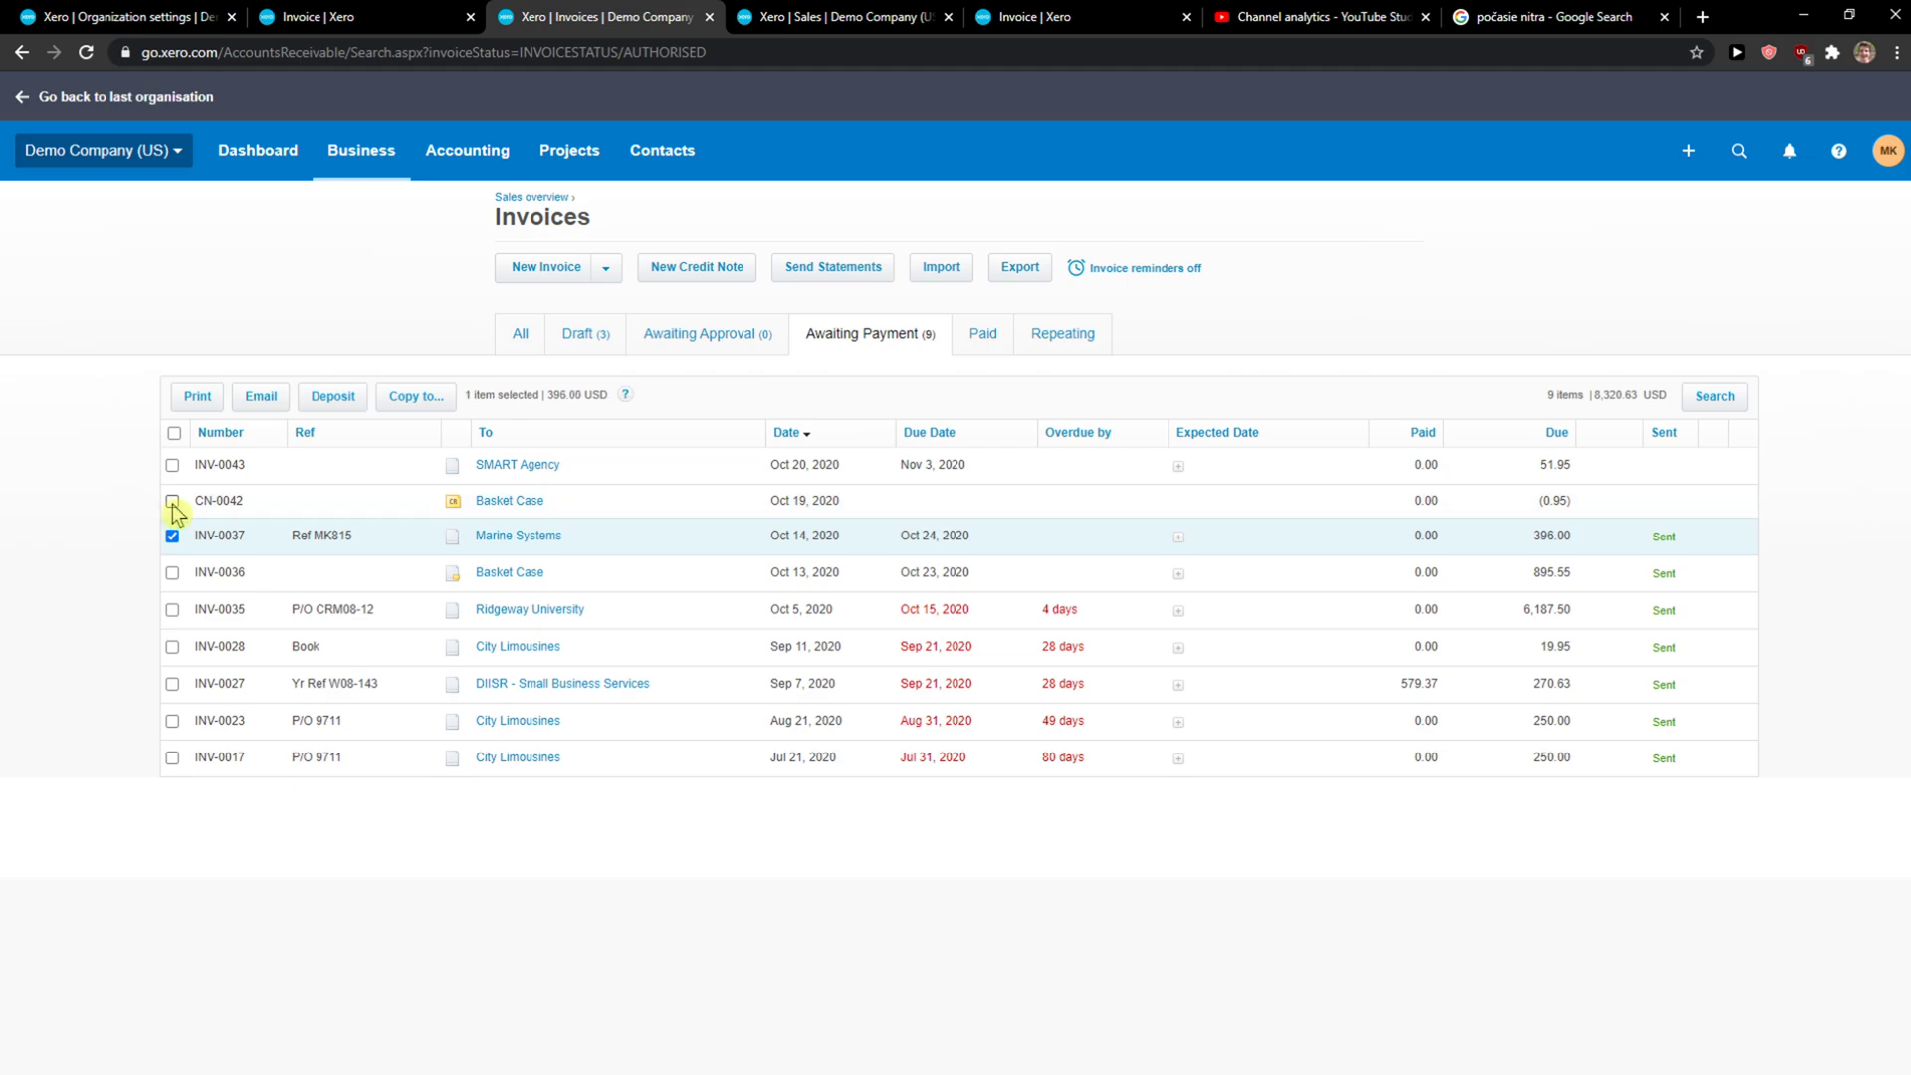
click(172, 573)
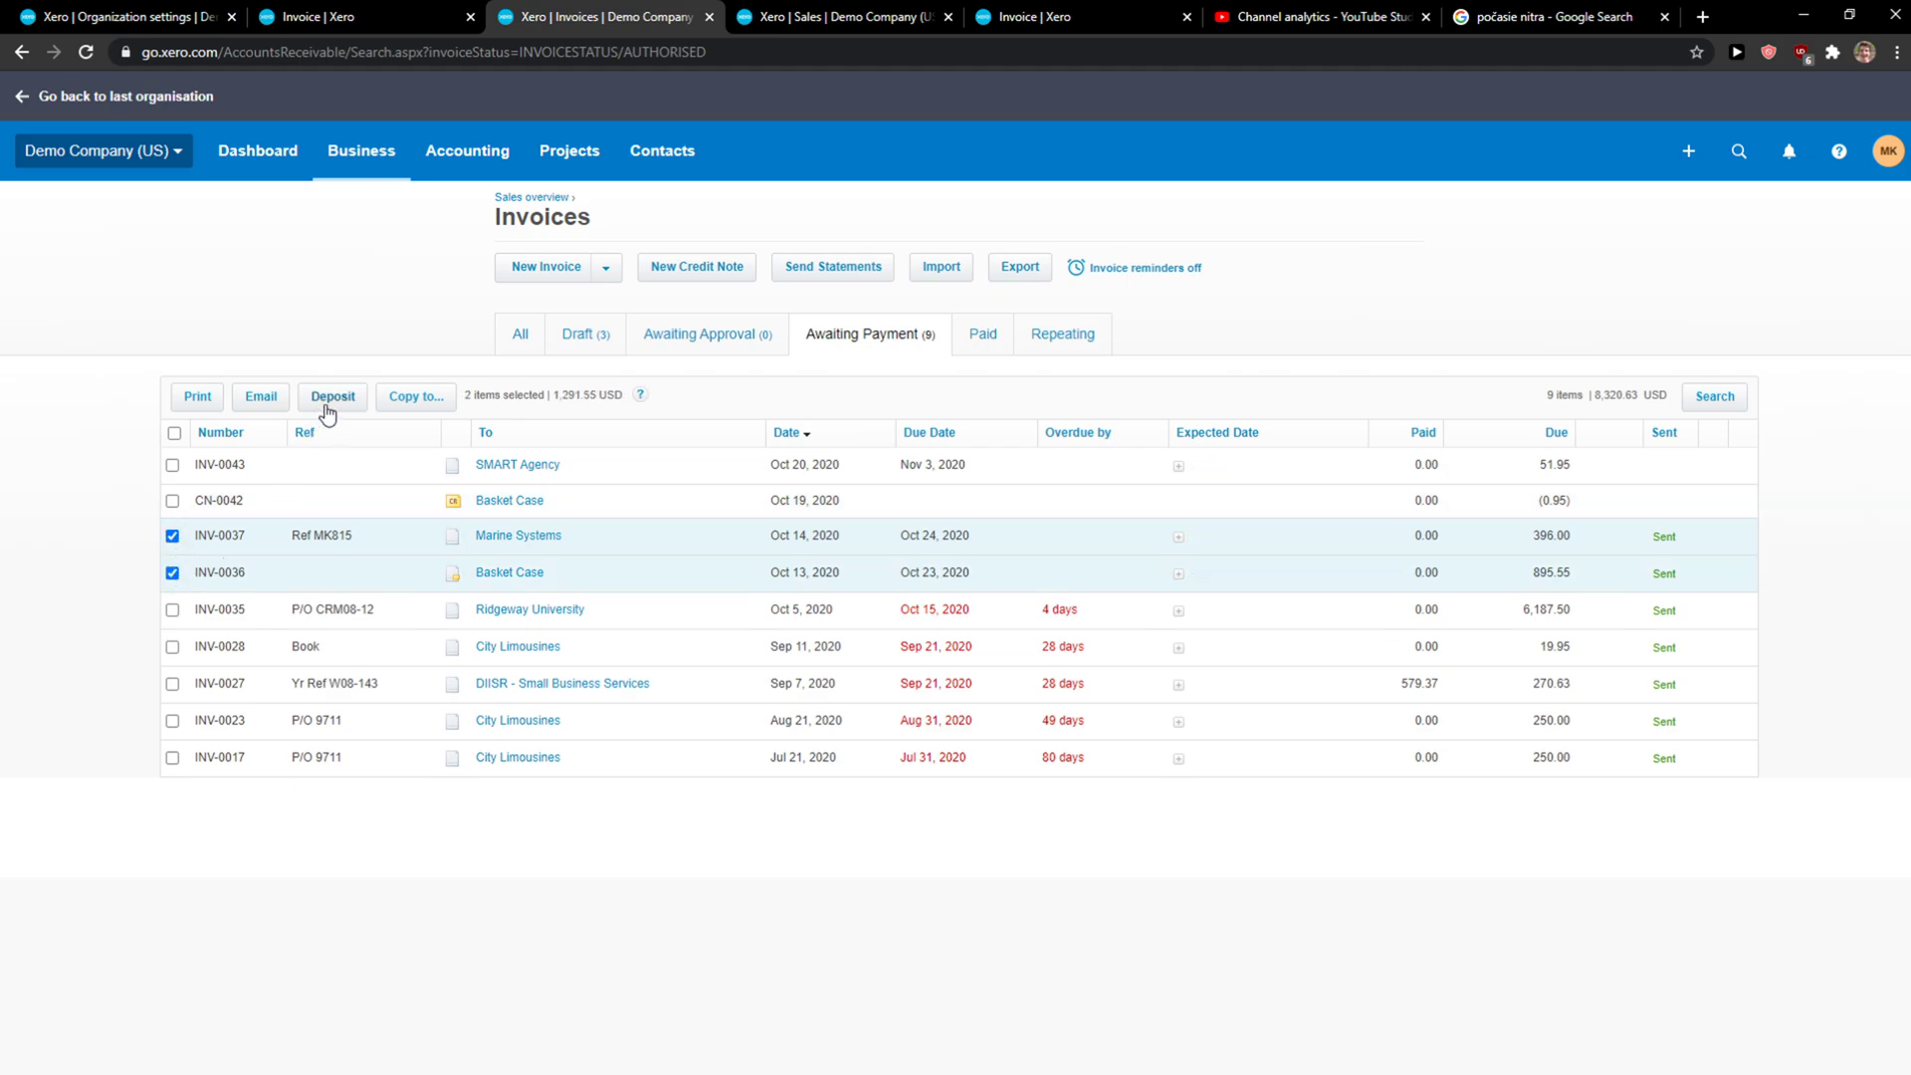
- Start a batch deposit with reference 12345 and bank account 091 - Savings Account
click(331, 396)
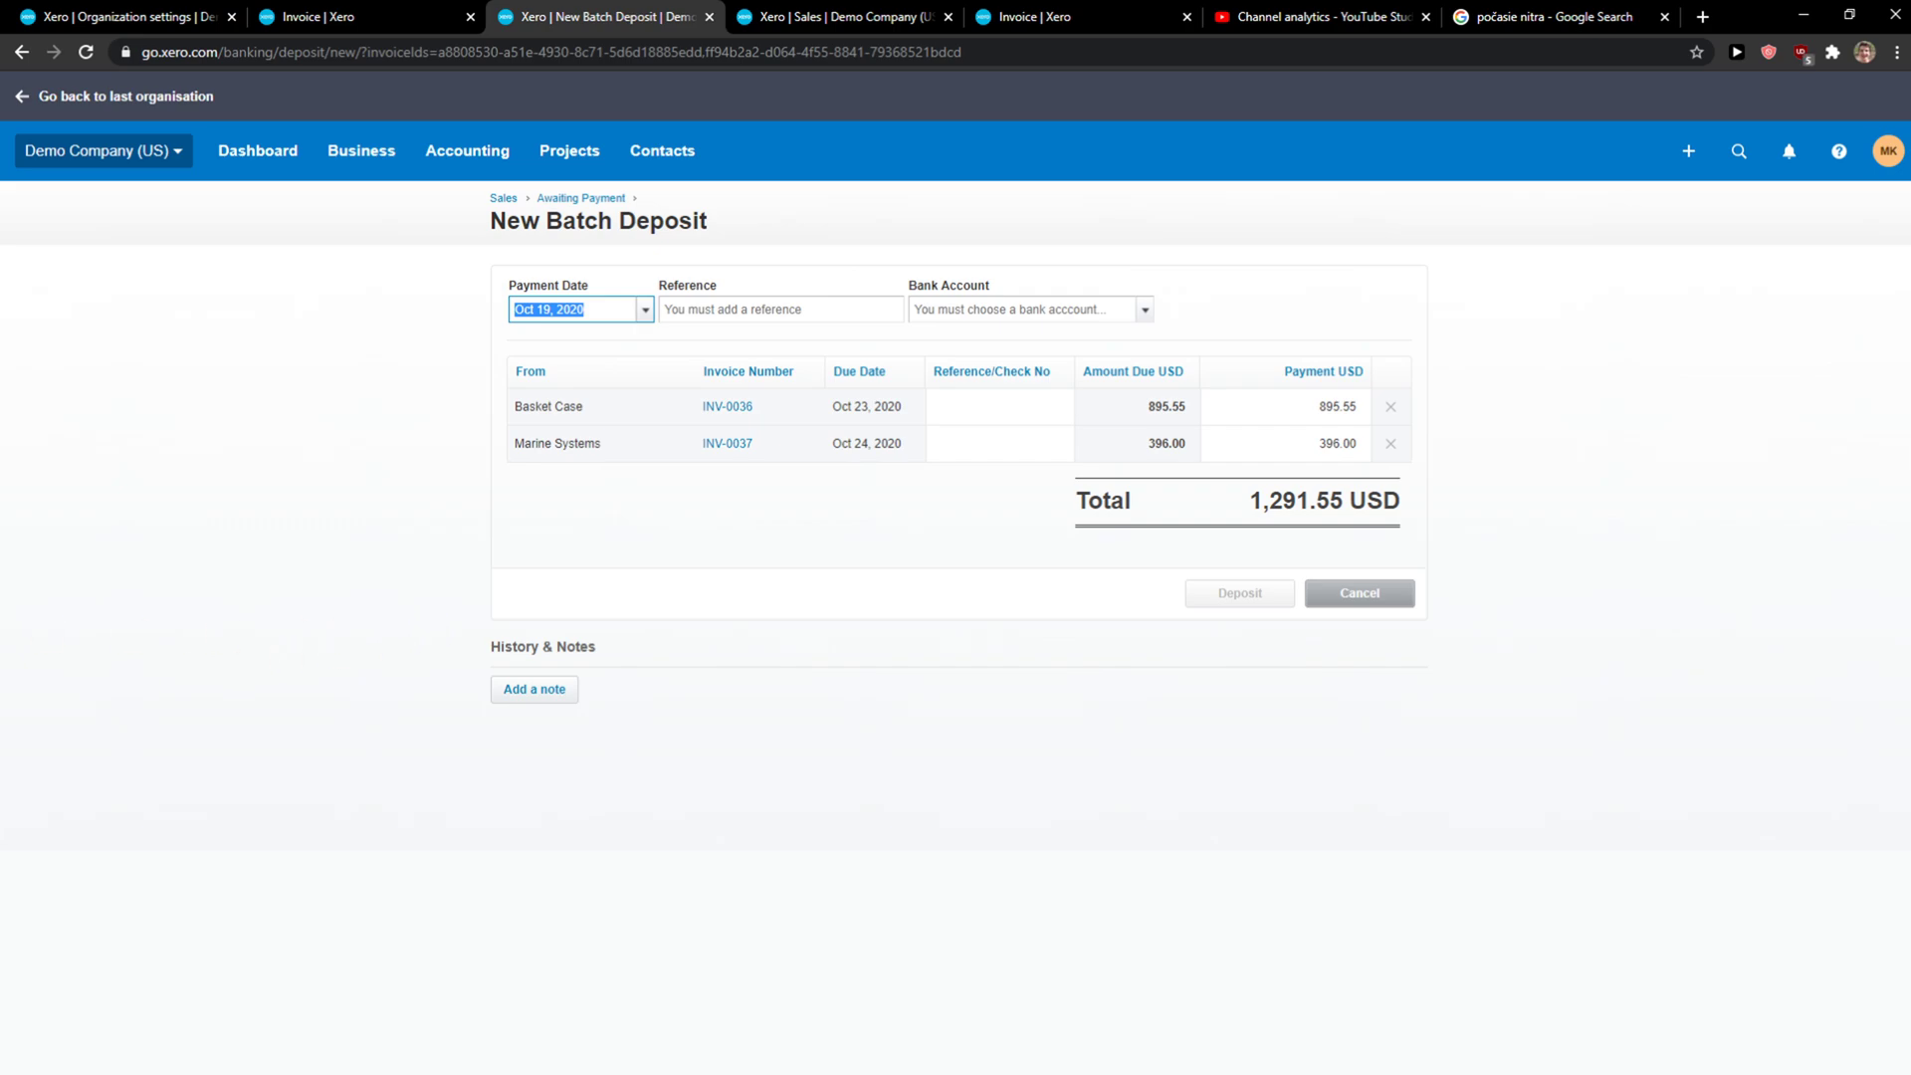
mouse_move(887, 277)
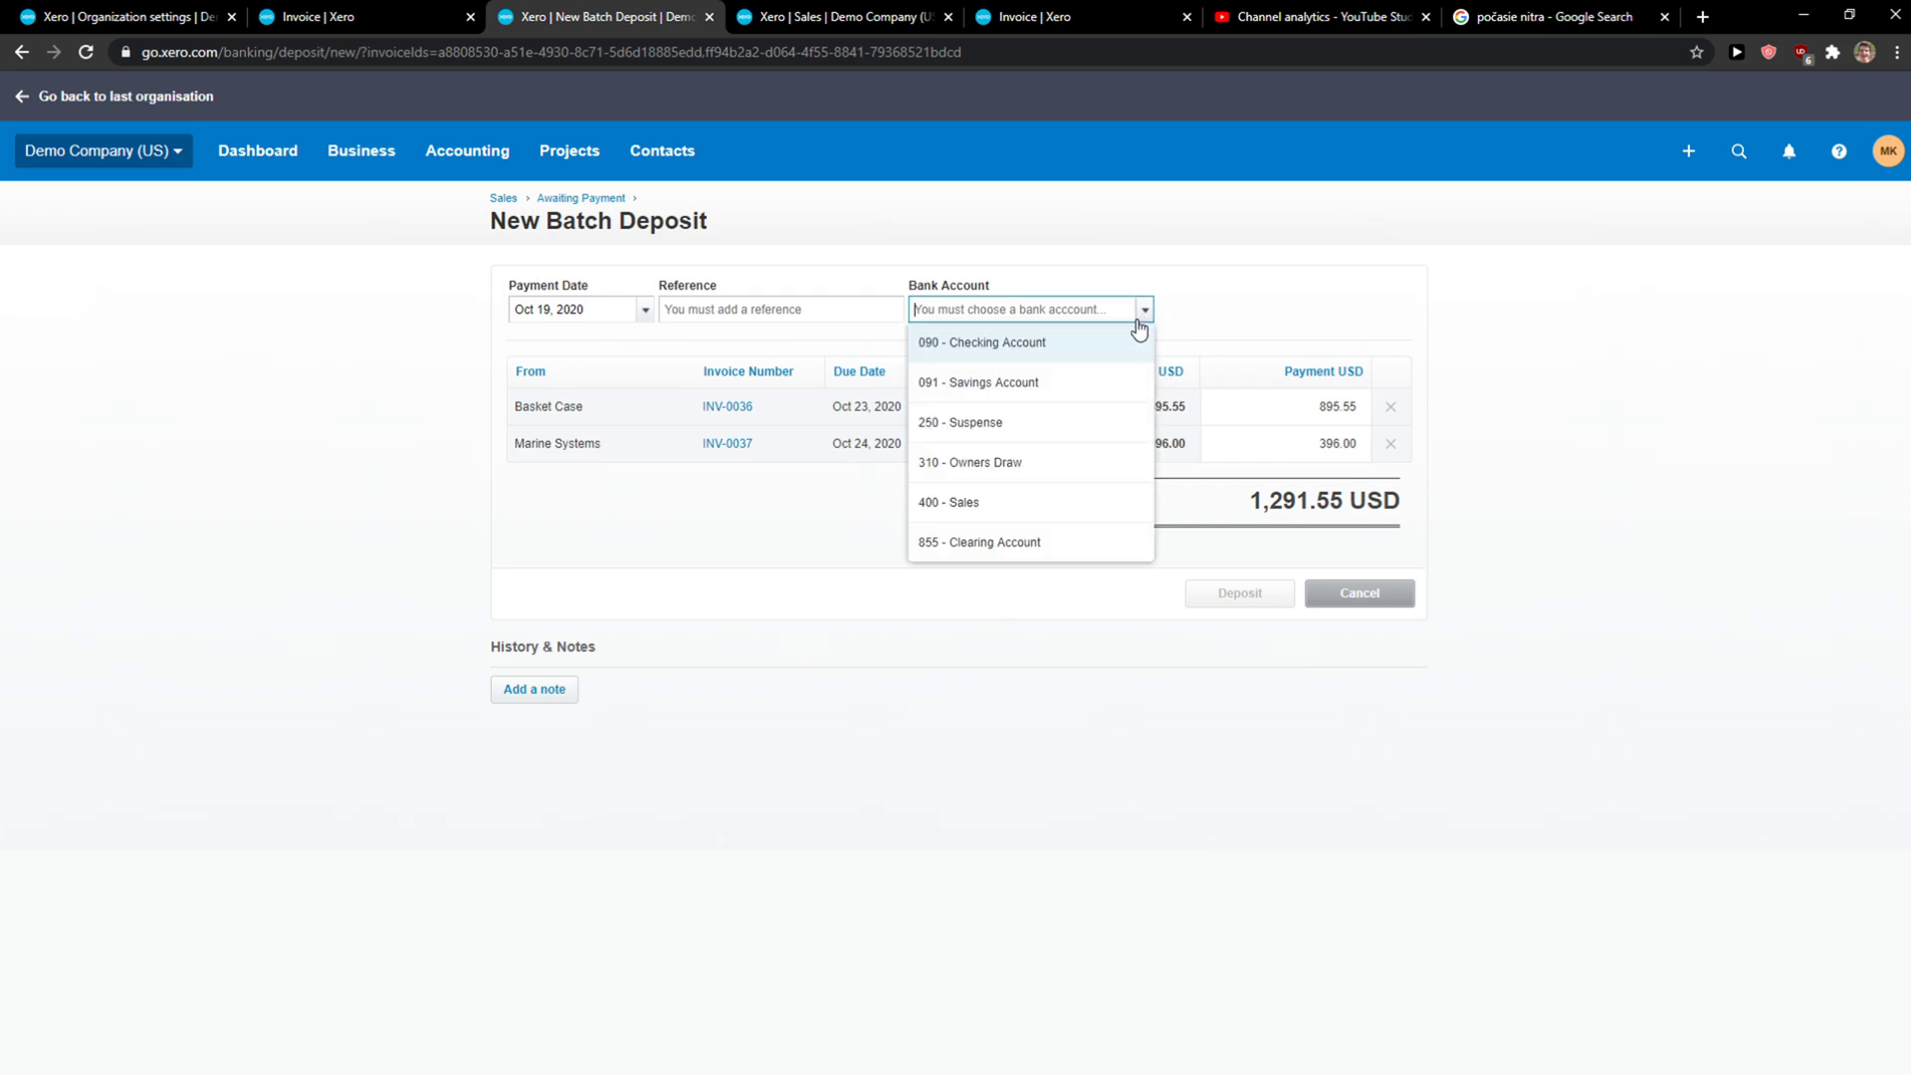
click(977, 382)
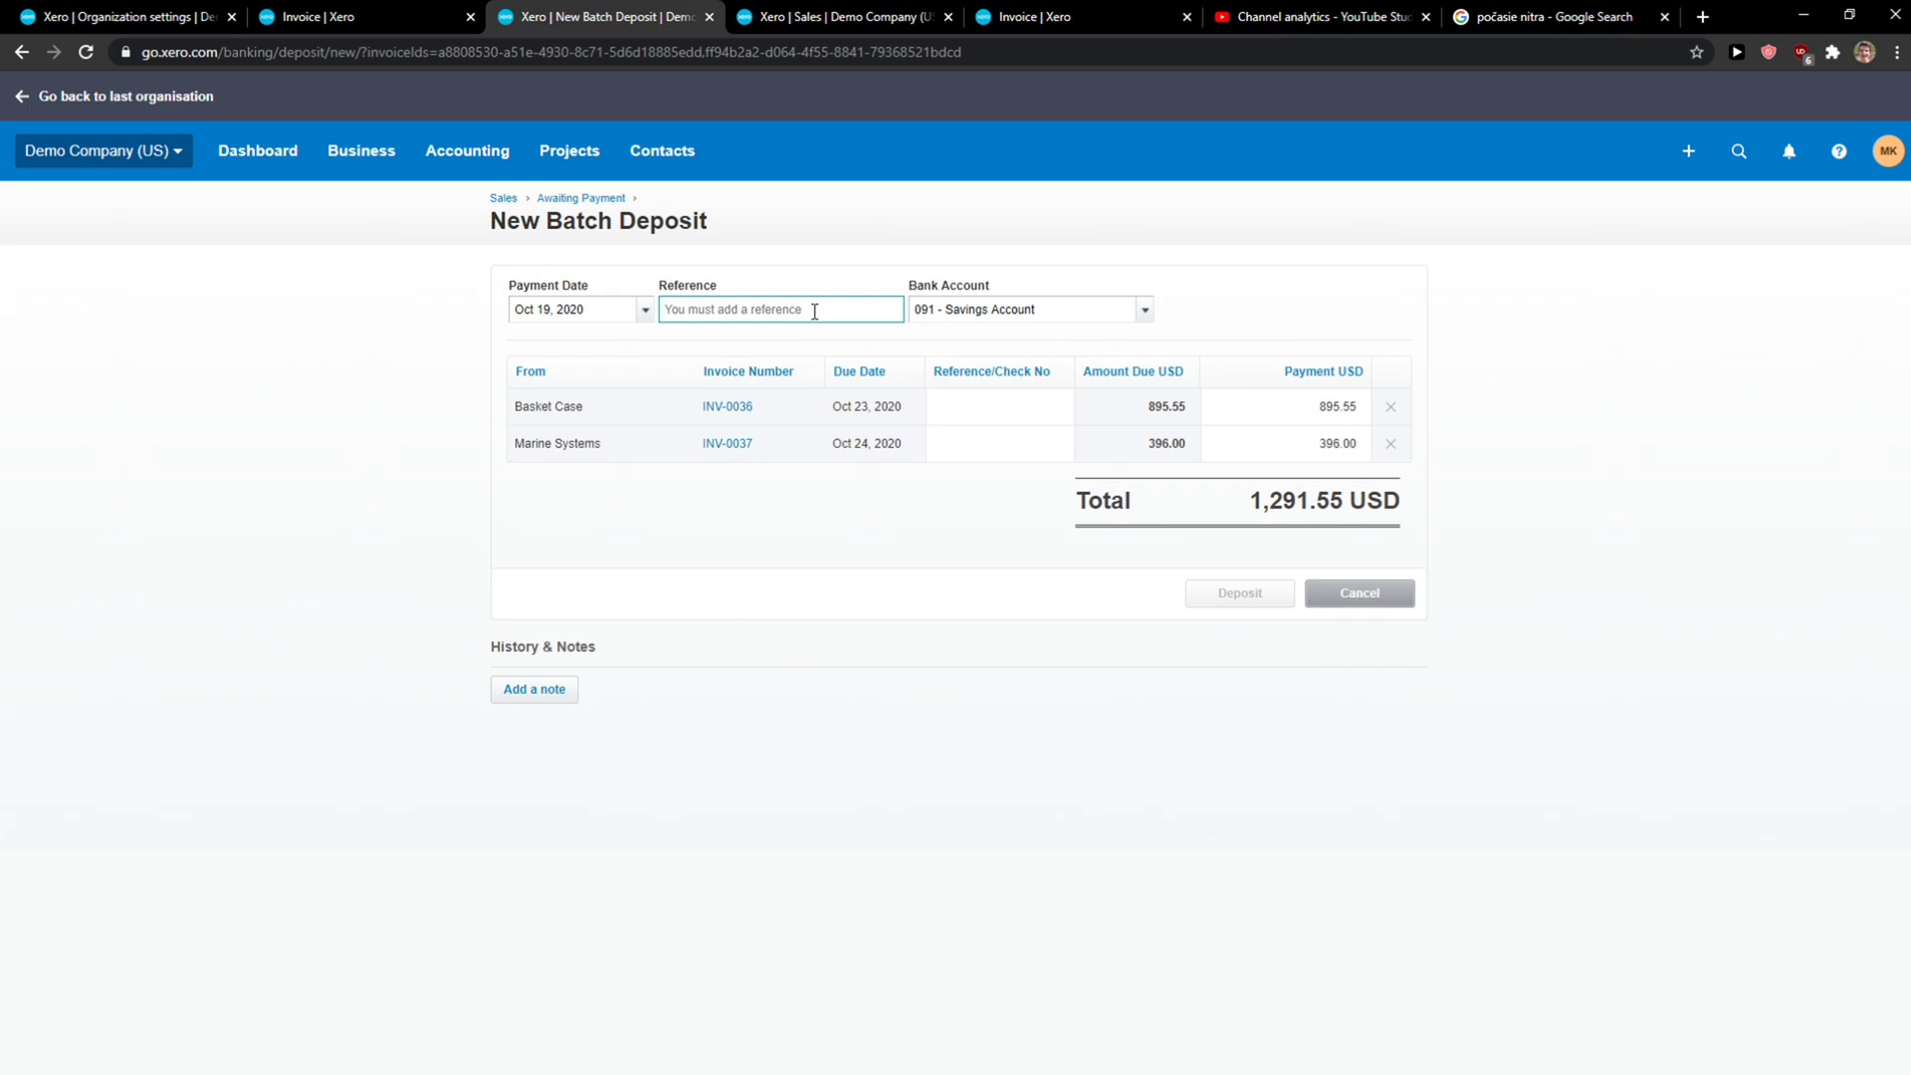
text(12345)
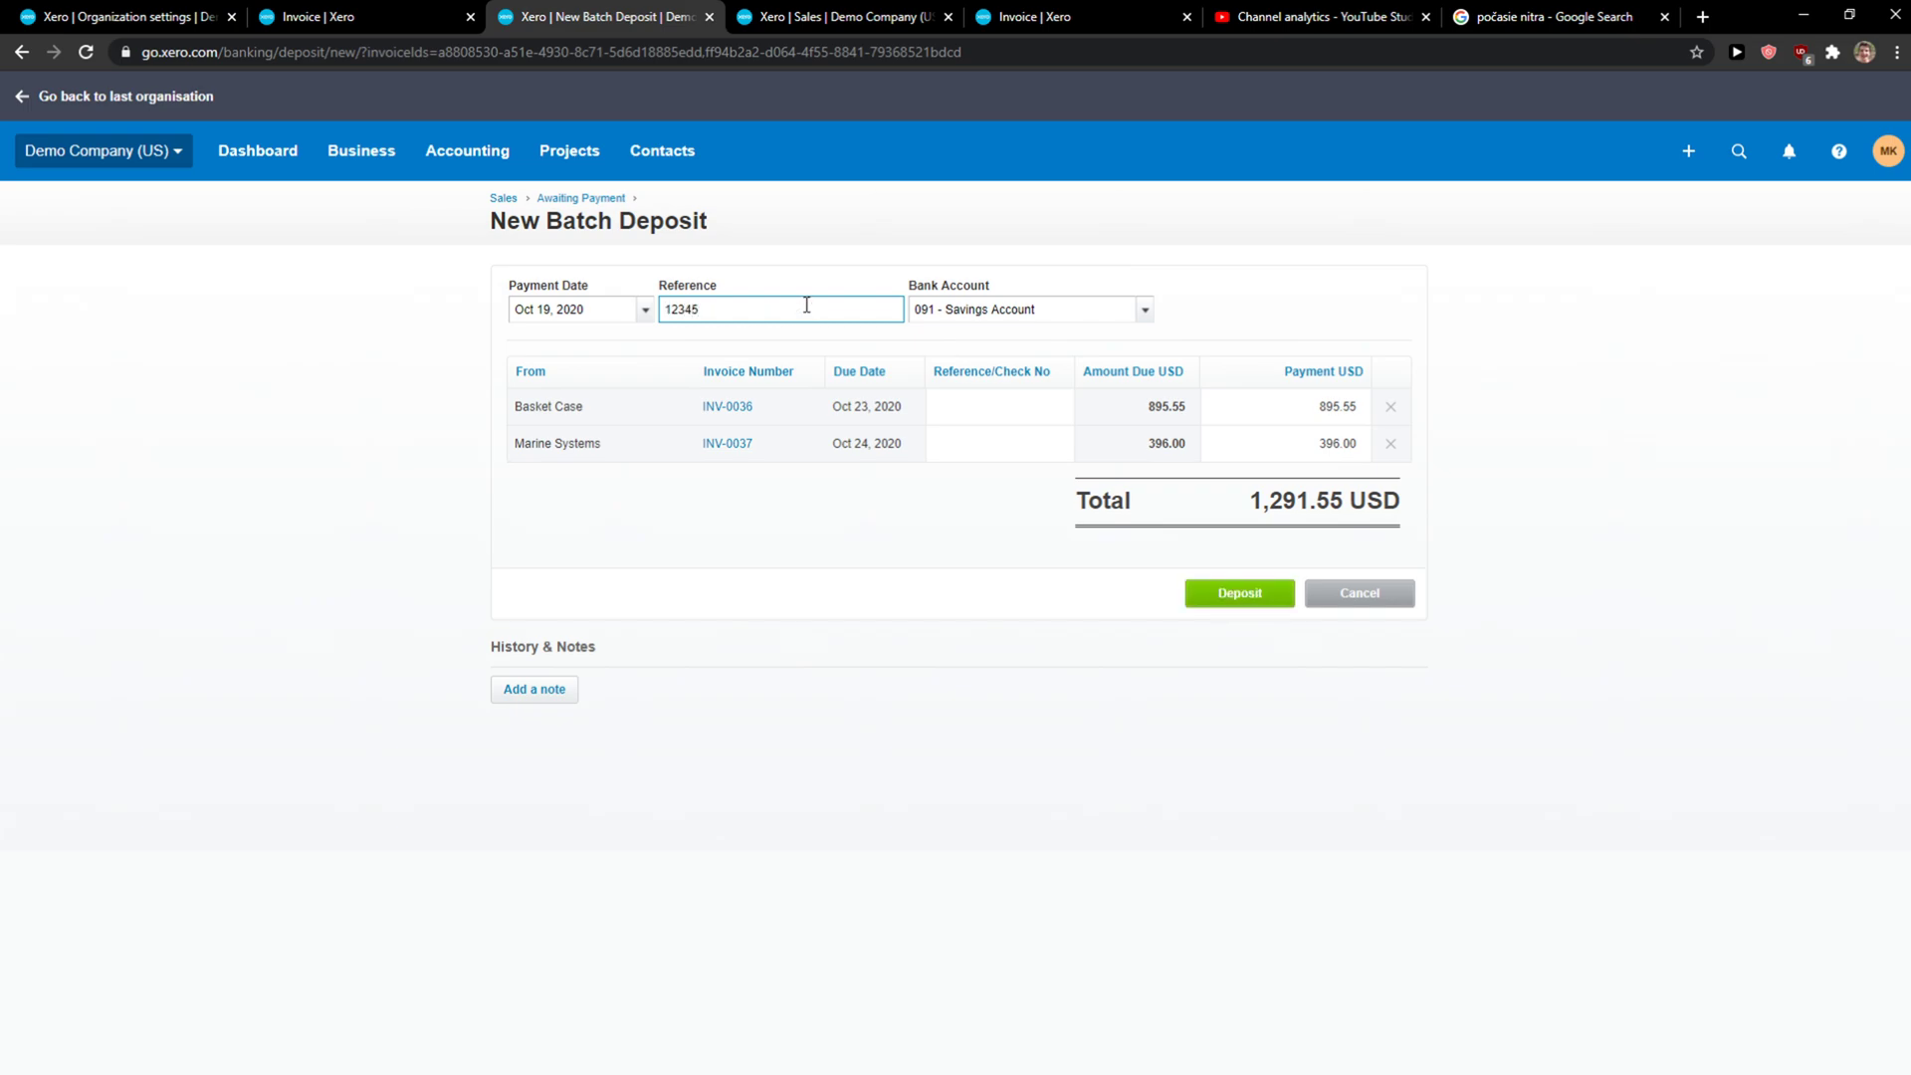
click(1141, 308)
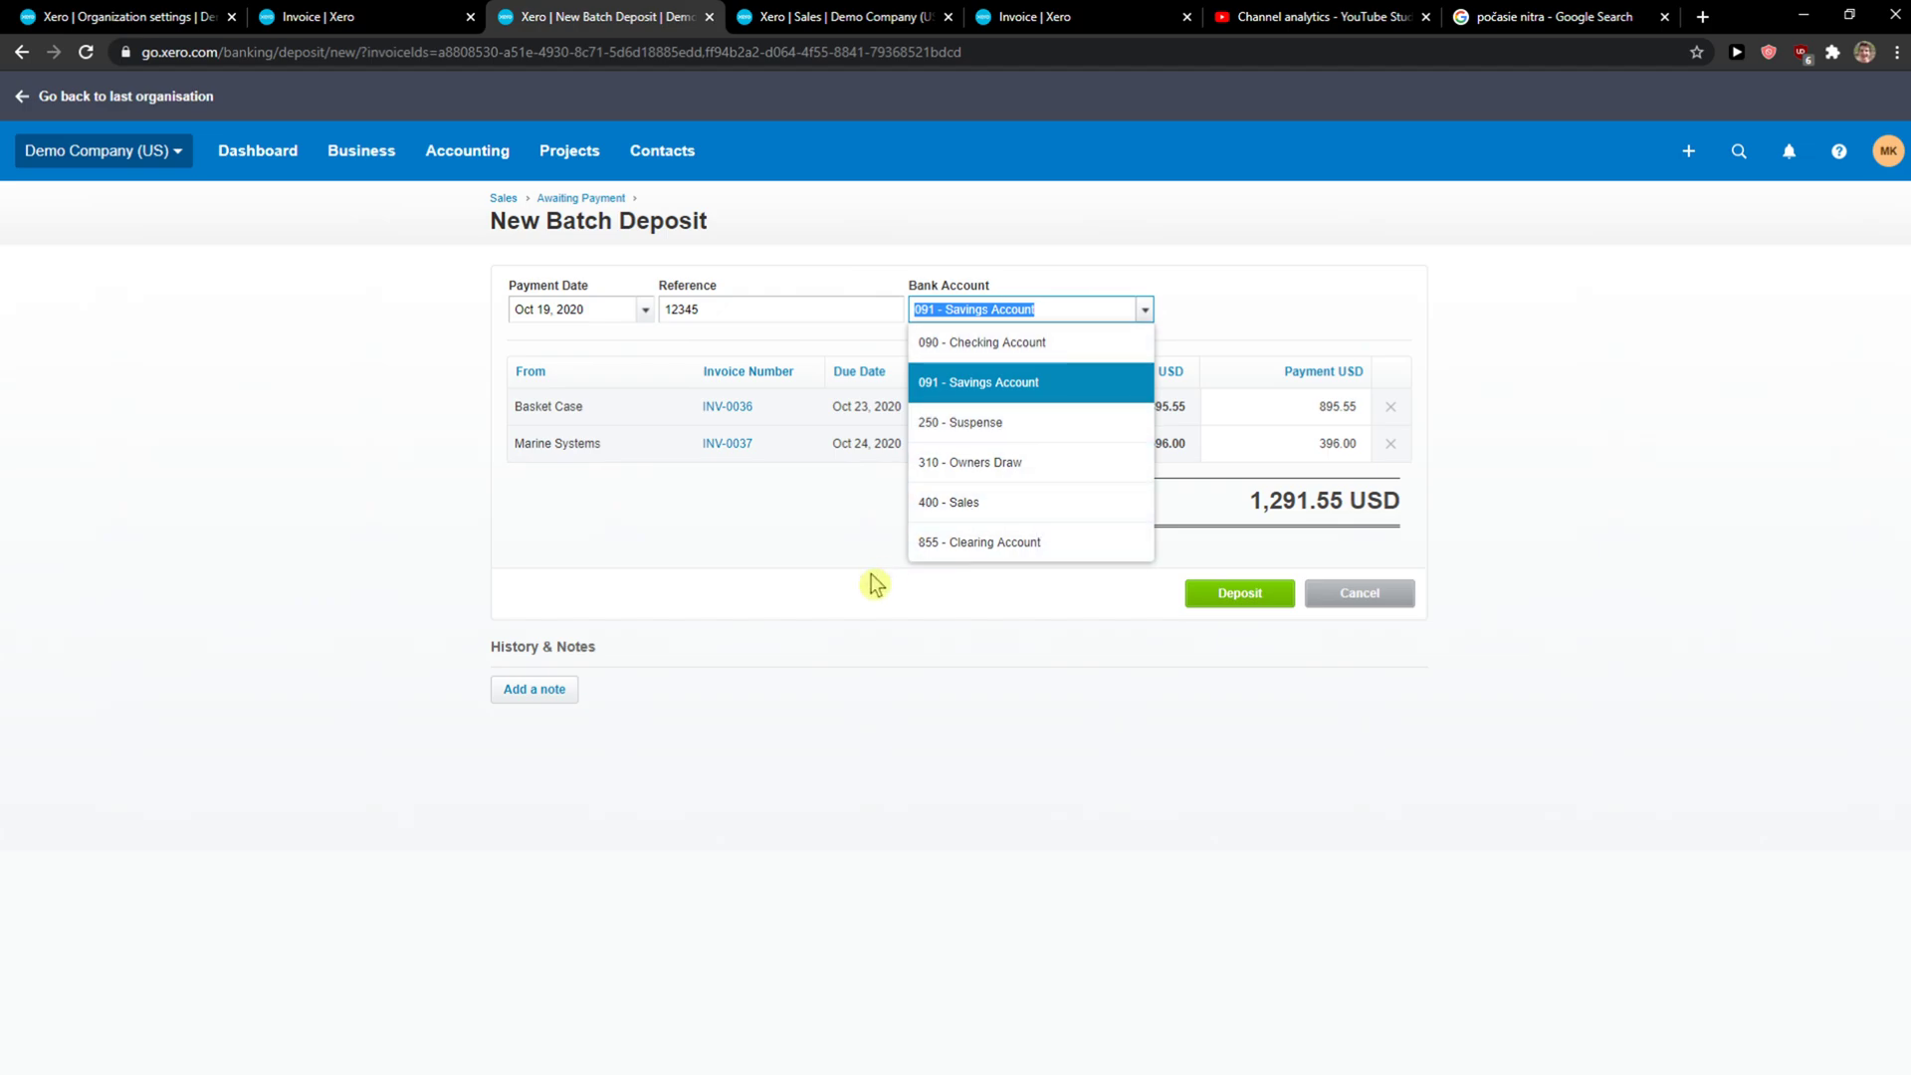
mouse_move(723, 698)
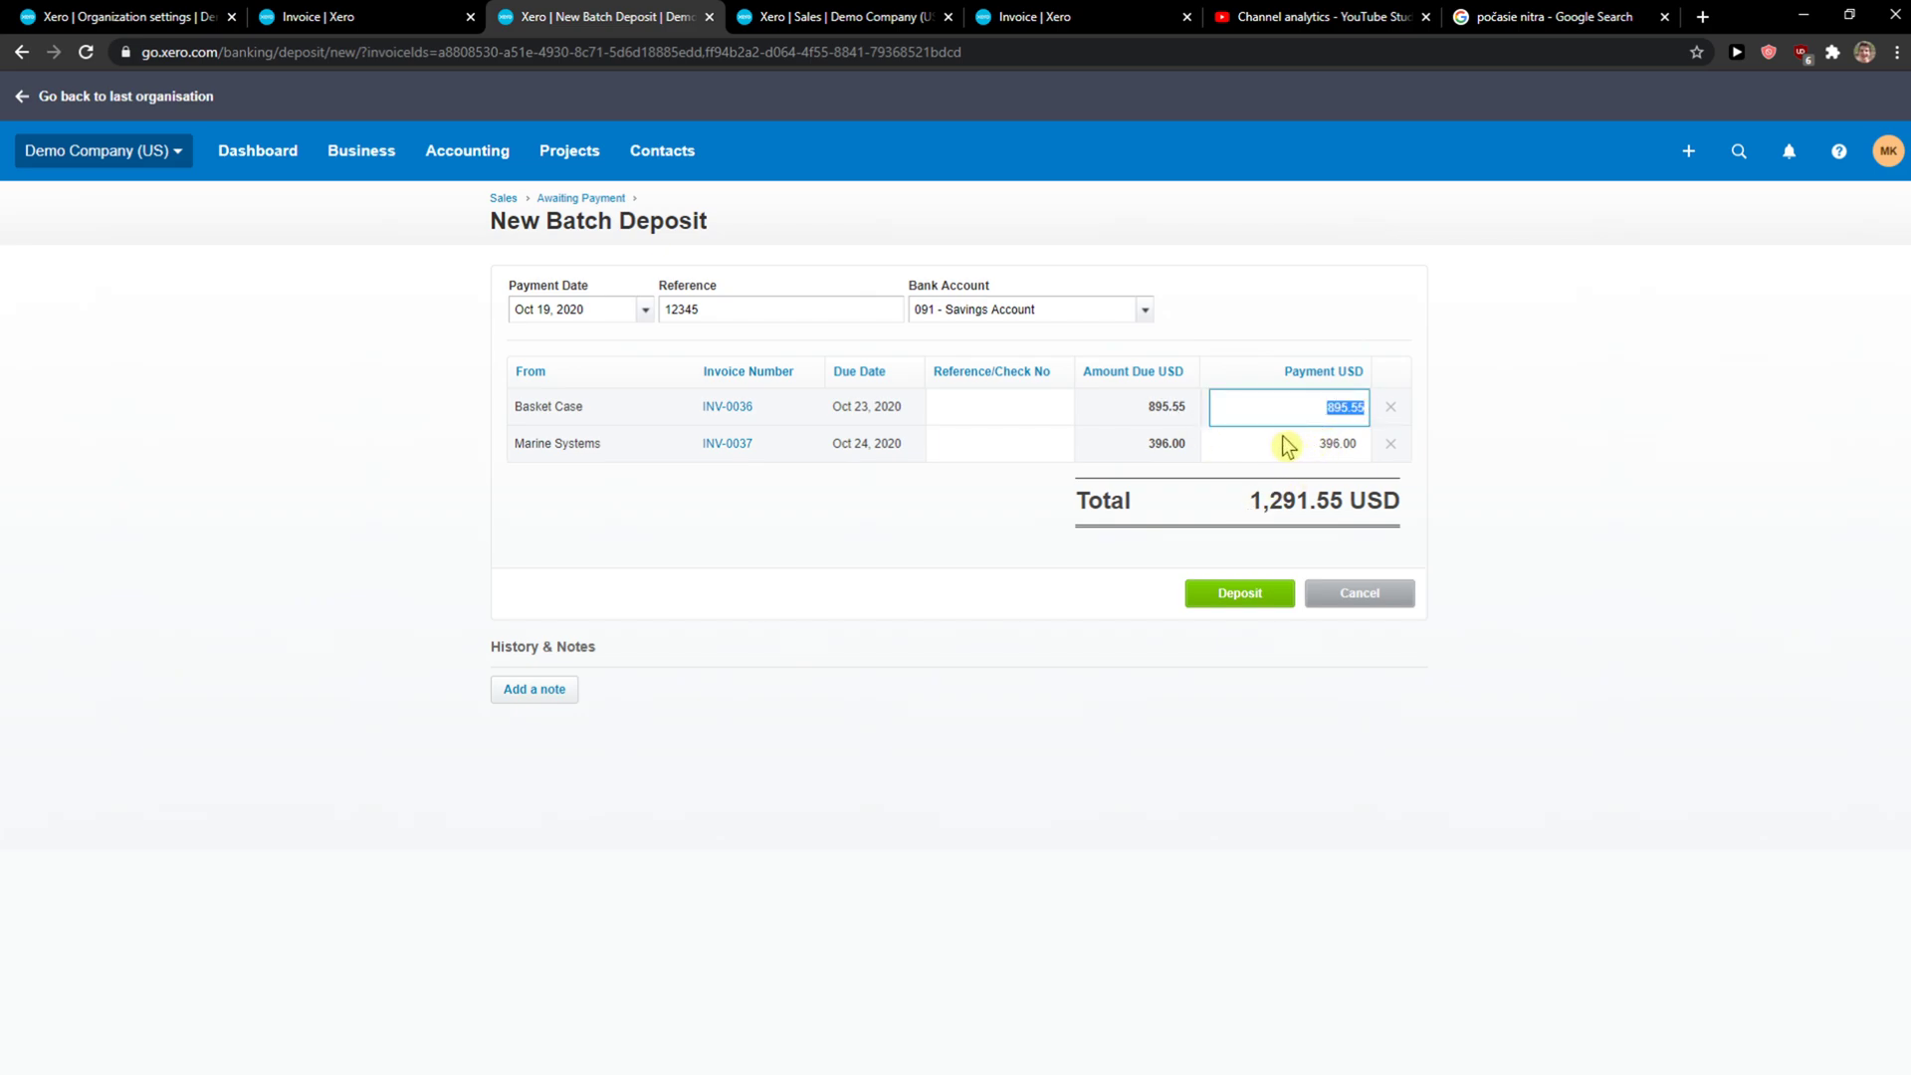
mouse_move(1255, 446)
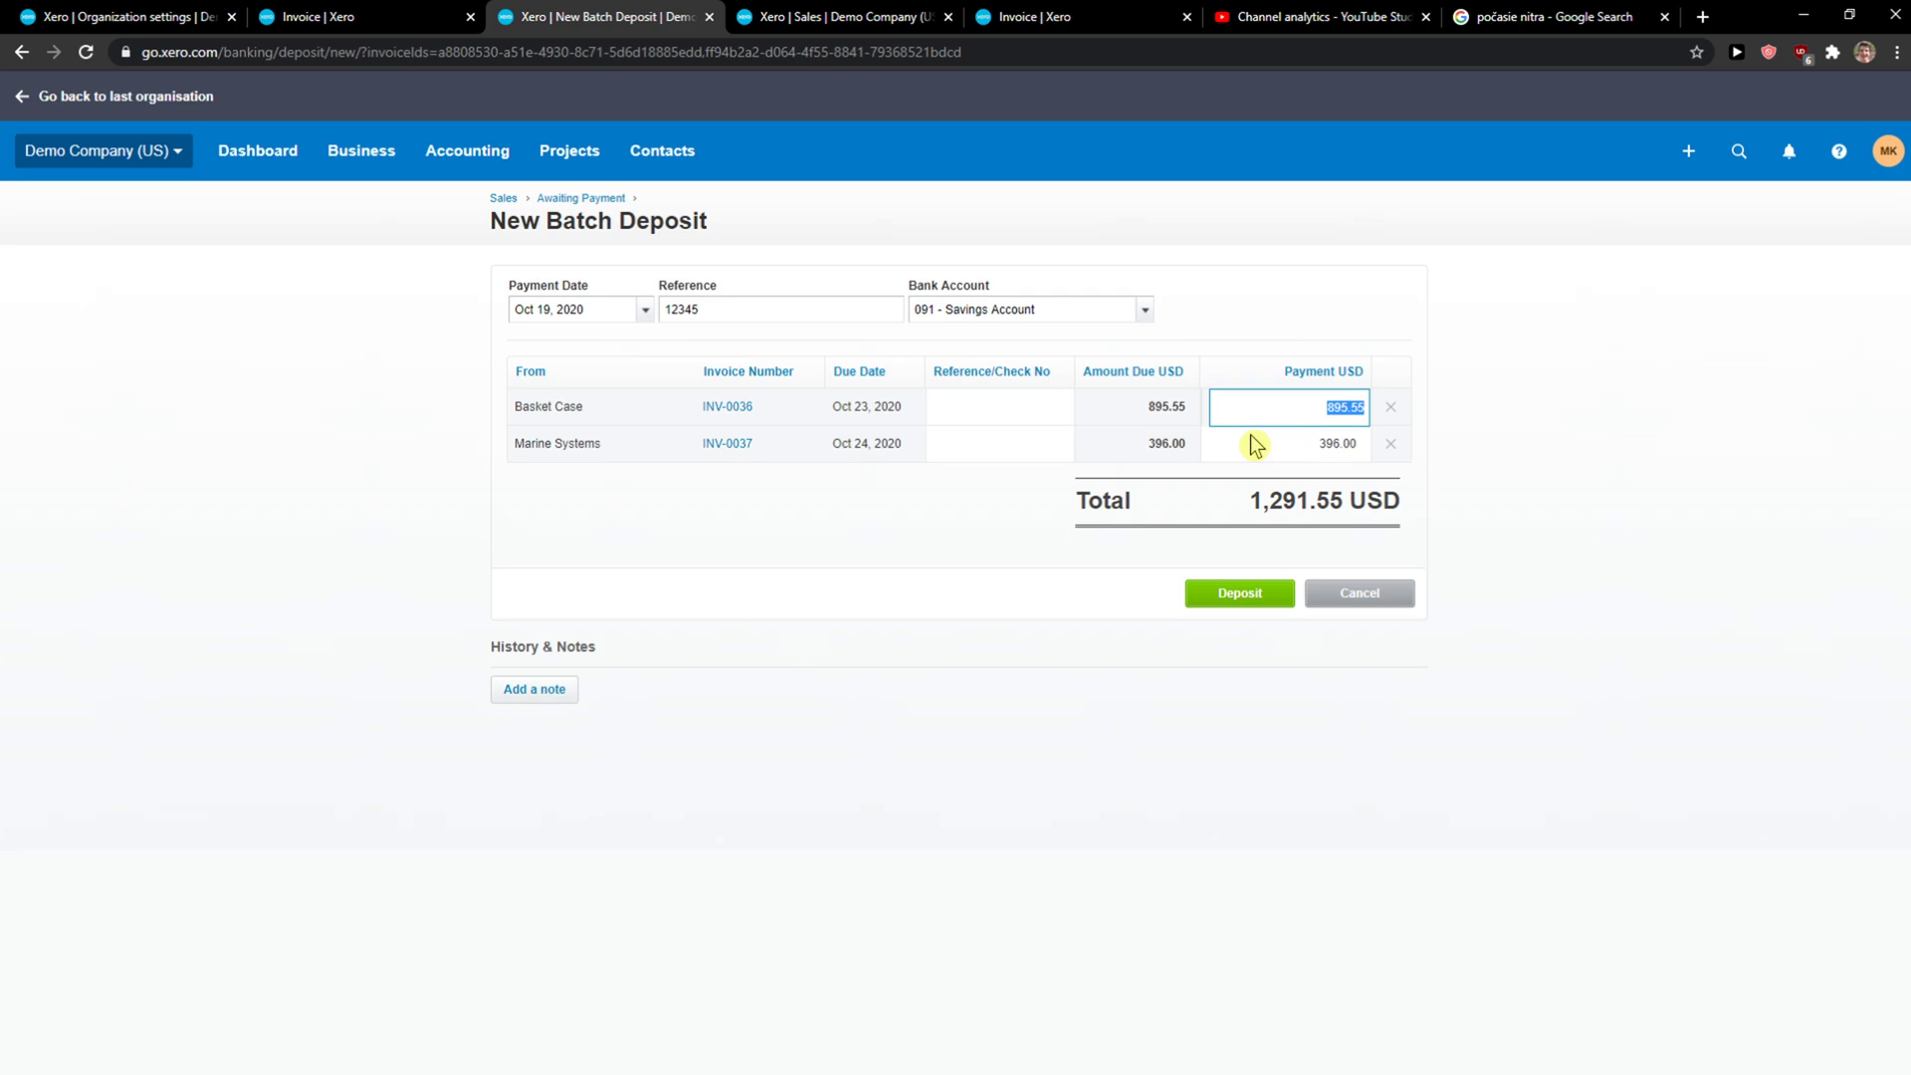